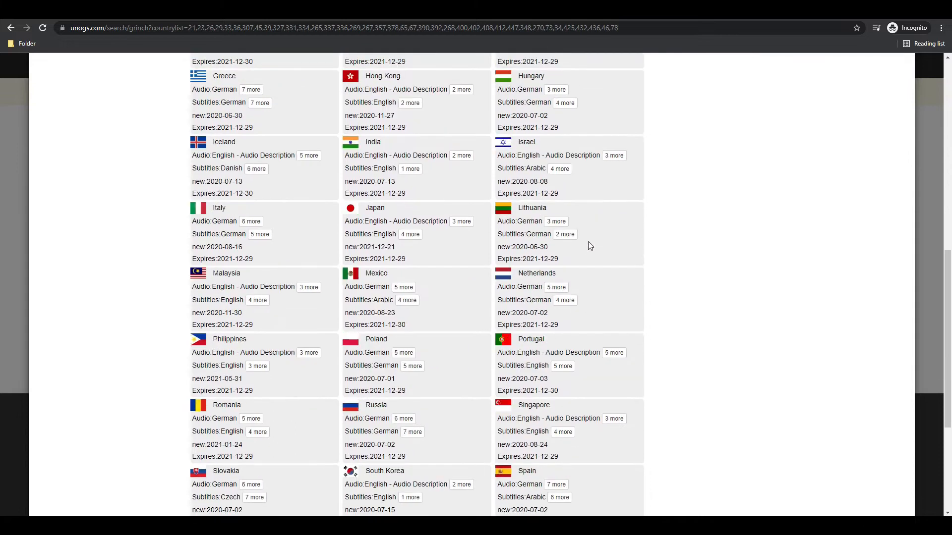
Step: Connect NordVPN to a German server (Germany #947), then return to Netflix in the browser
scroll("down", 3)
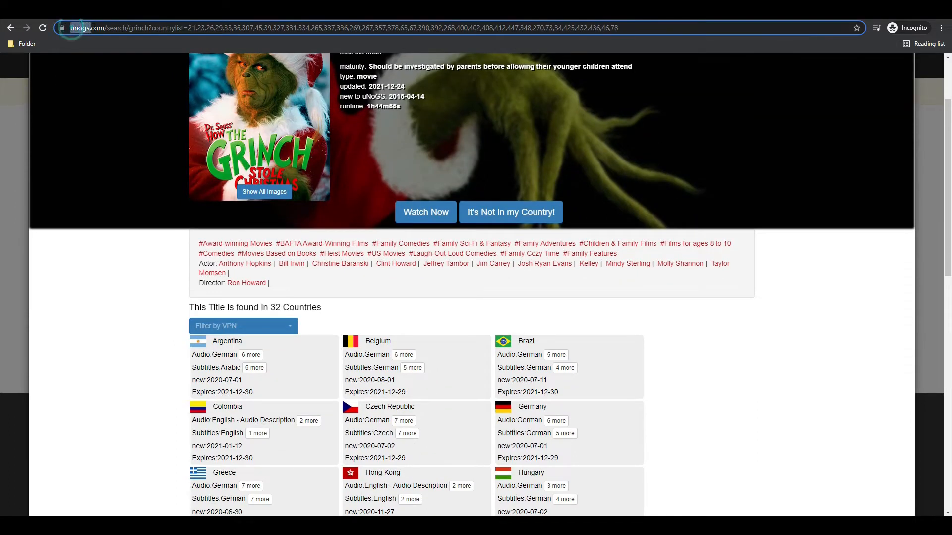
scroll("down", 3)
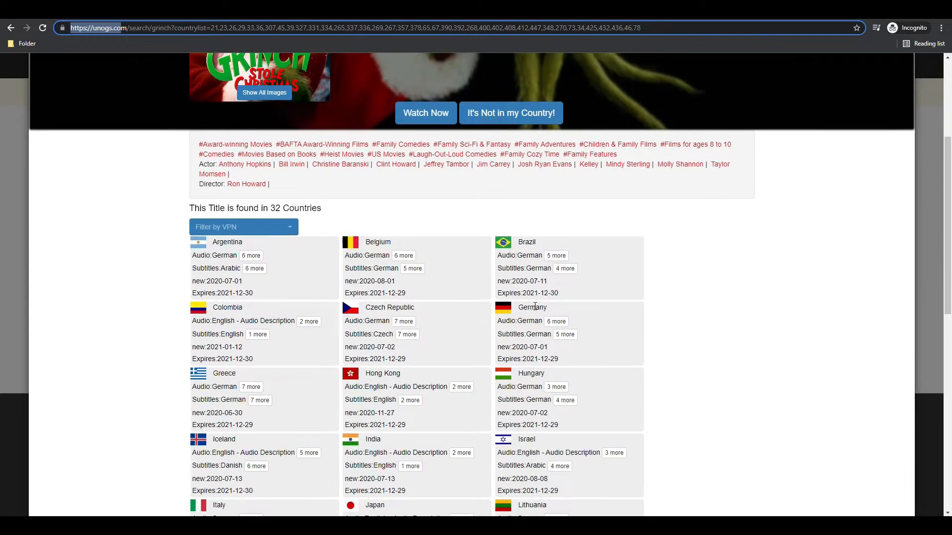
scroll("down", 3)
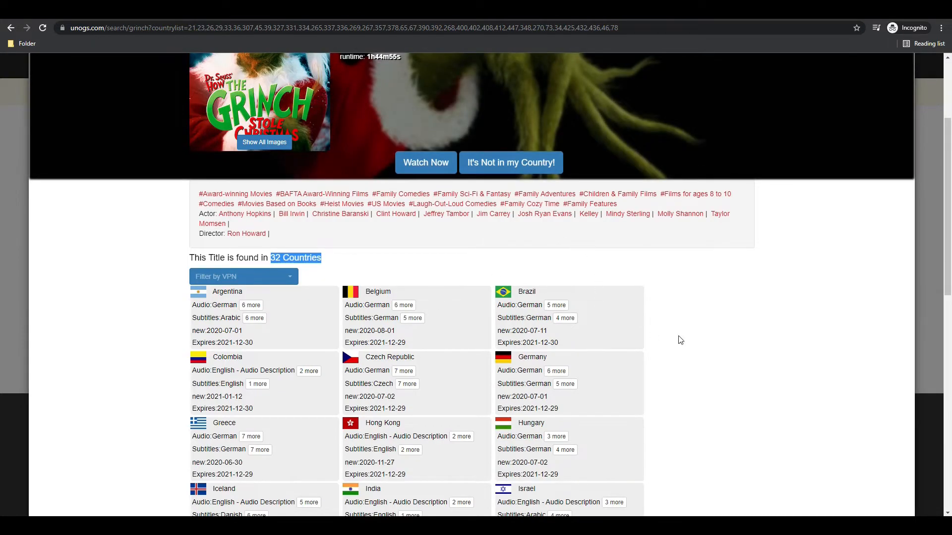
scroll("down", 3)
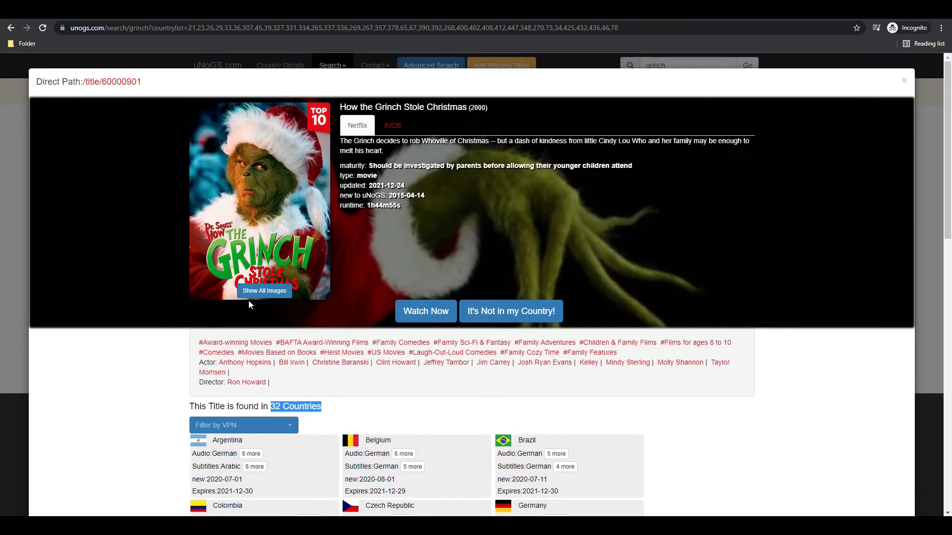
mouse_move(152, 203)
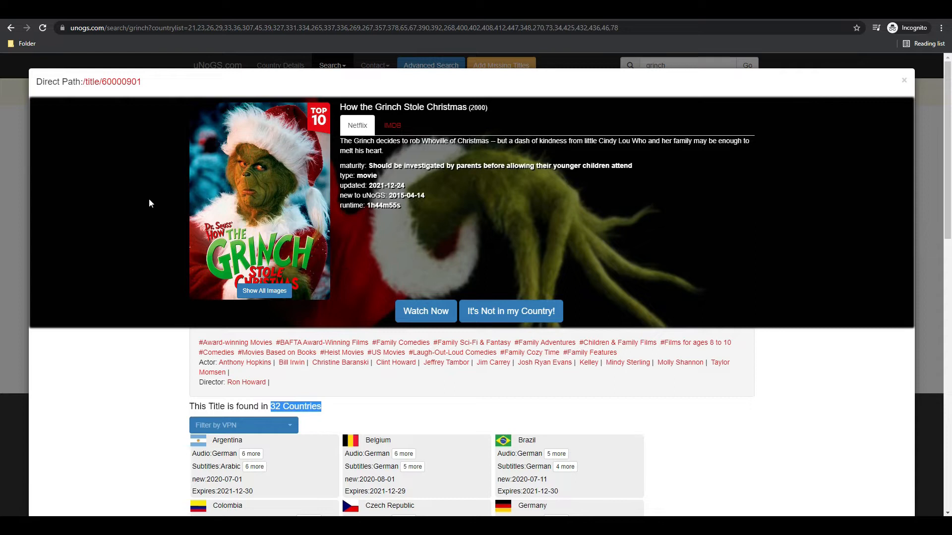
mouse_move(343, 448)
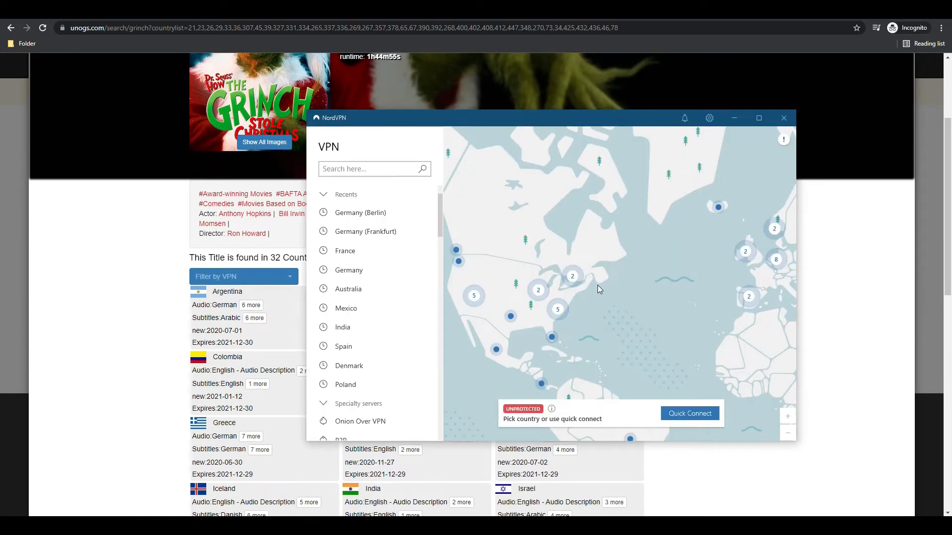
mouse_move(583, 262)
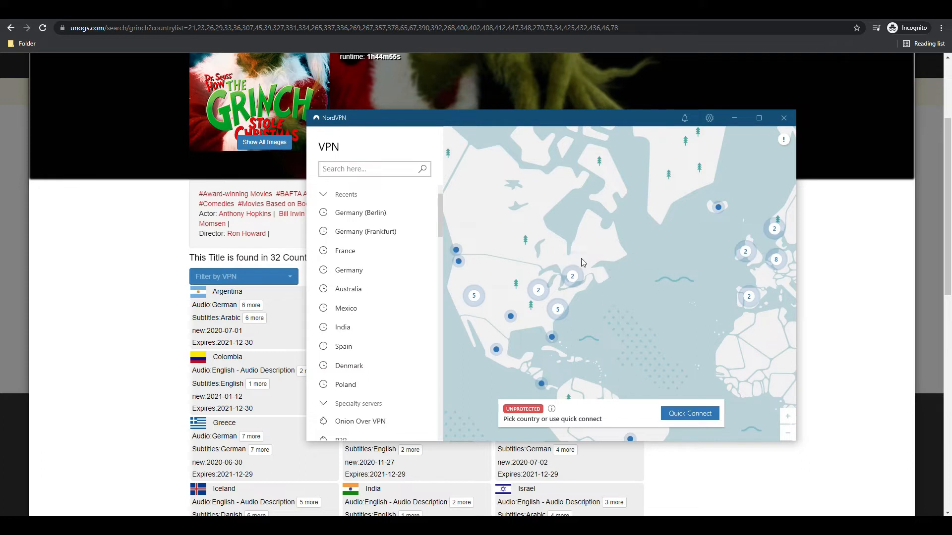
mouse_move(348, 270)
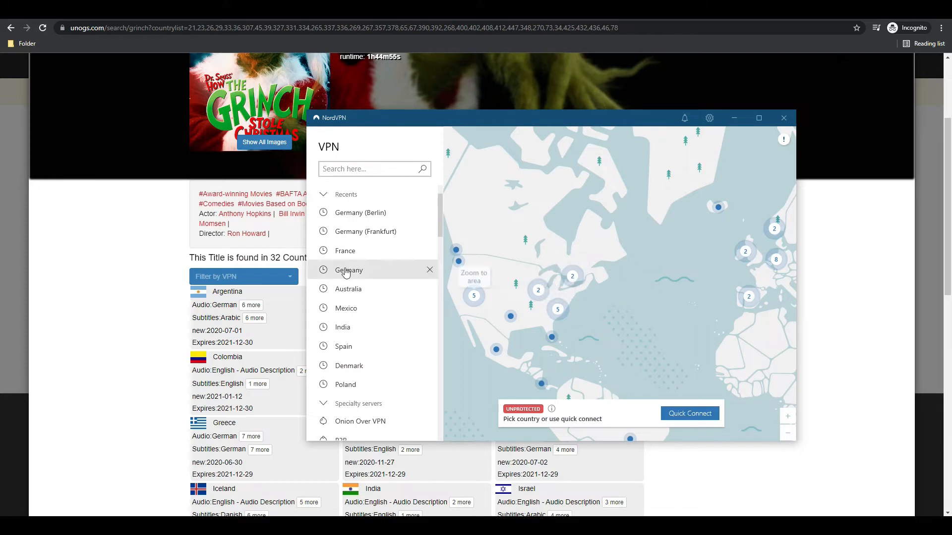
type("germany")
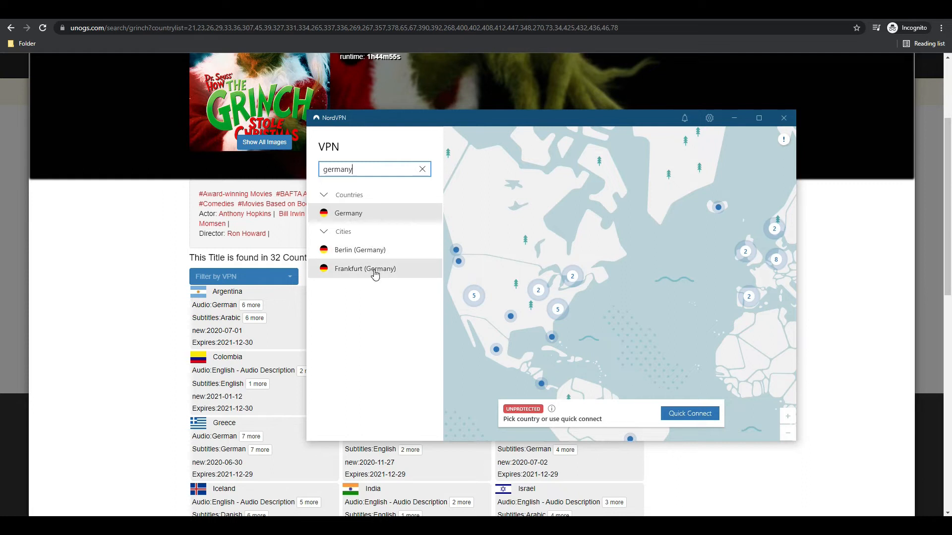
mouse_move(395, 289)
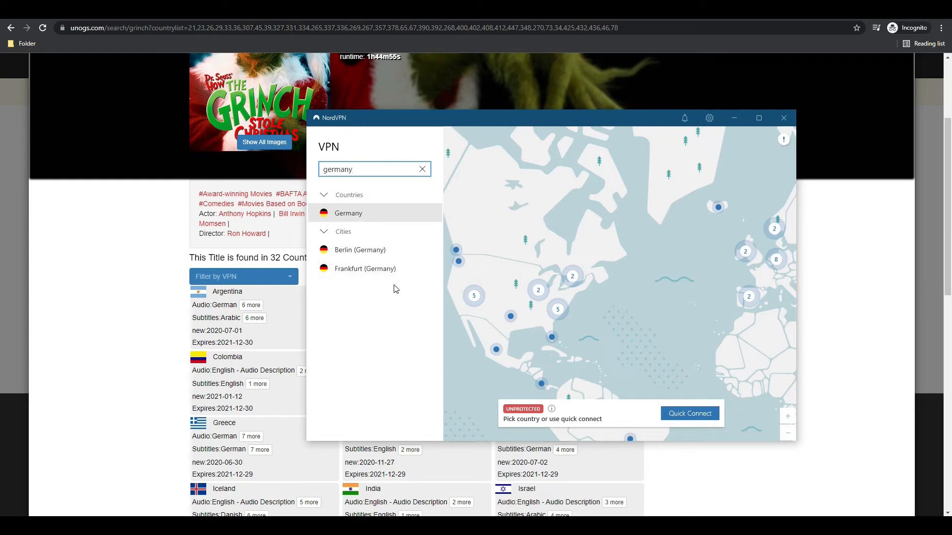
left_click(357, 272)
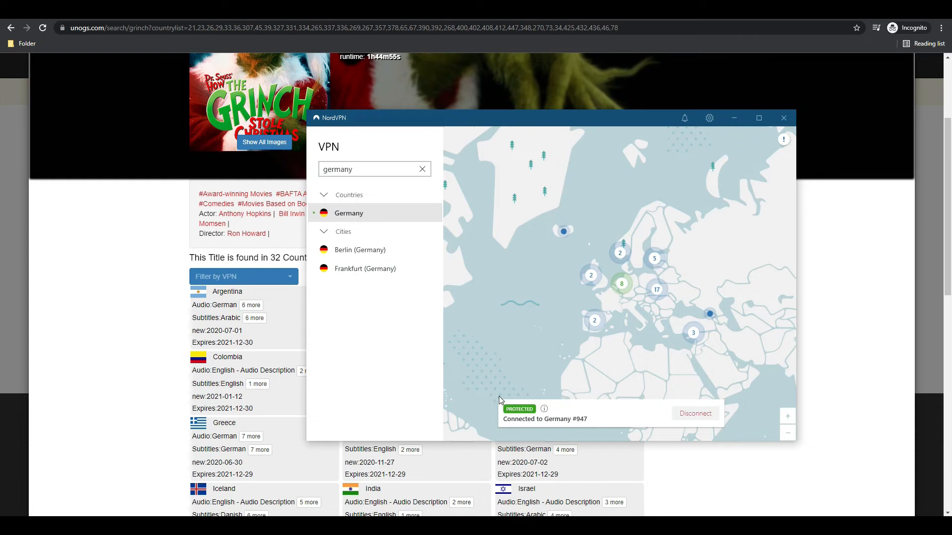
mouse_move(581, 367)
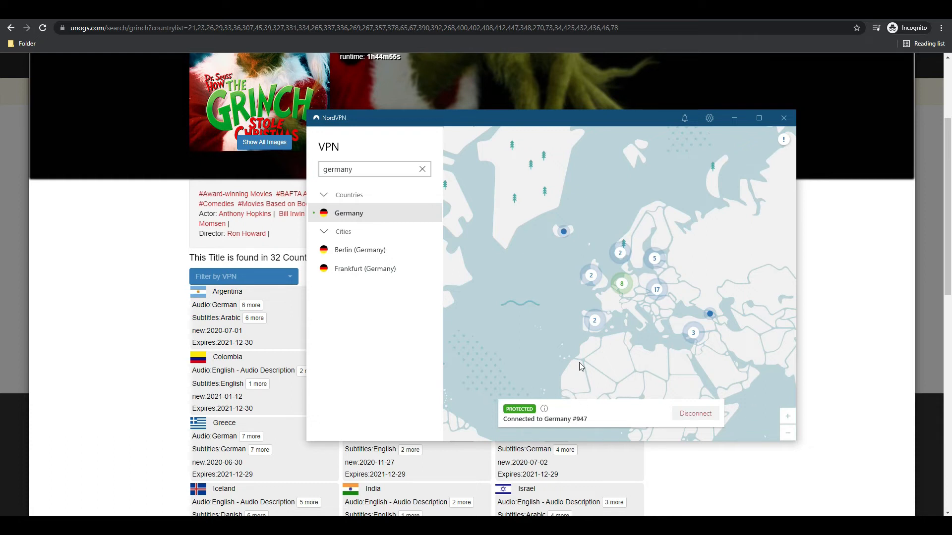
left_click(783, 117)
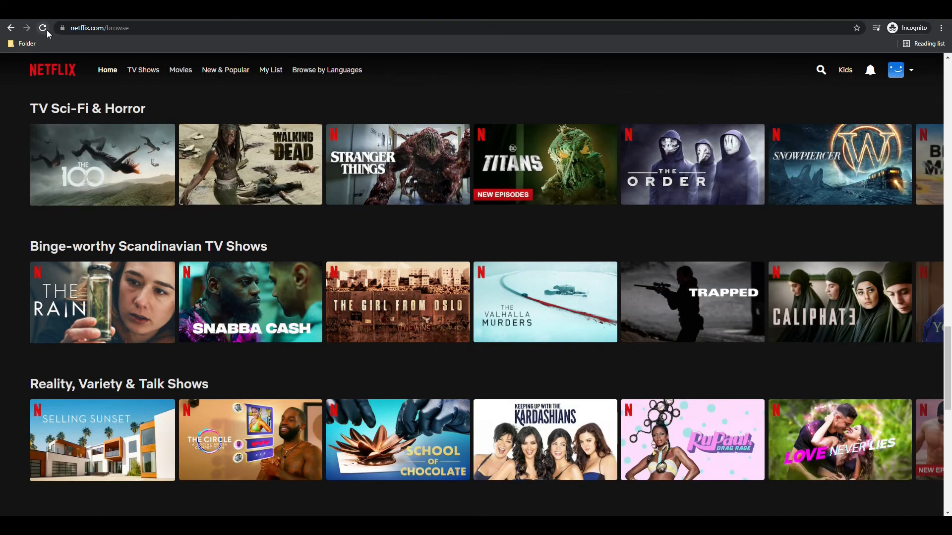
Step: Scroll the reloaded browse page to the Top 10 in Germany Today row and open title search
scroll("down", 3)
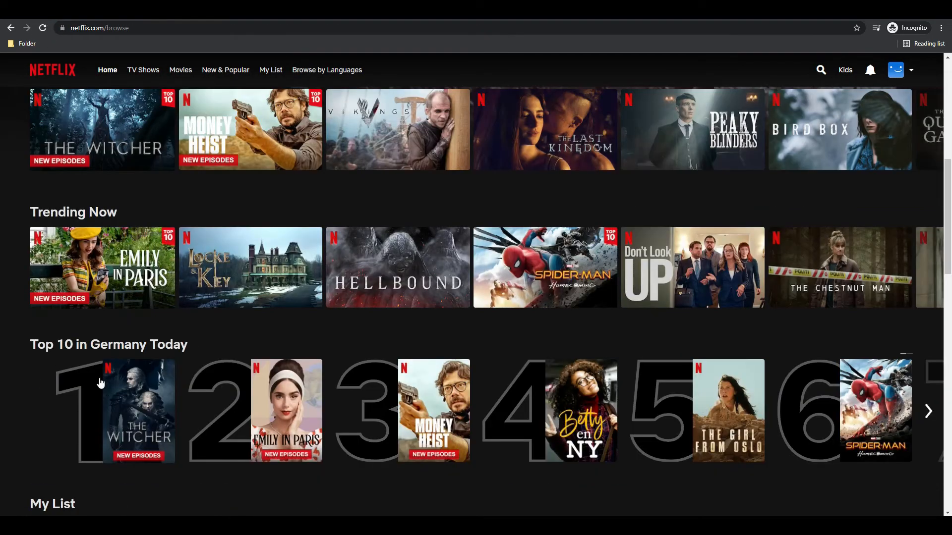
mouse_move(433, 411)
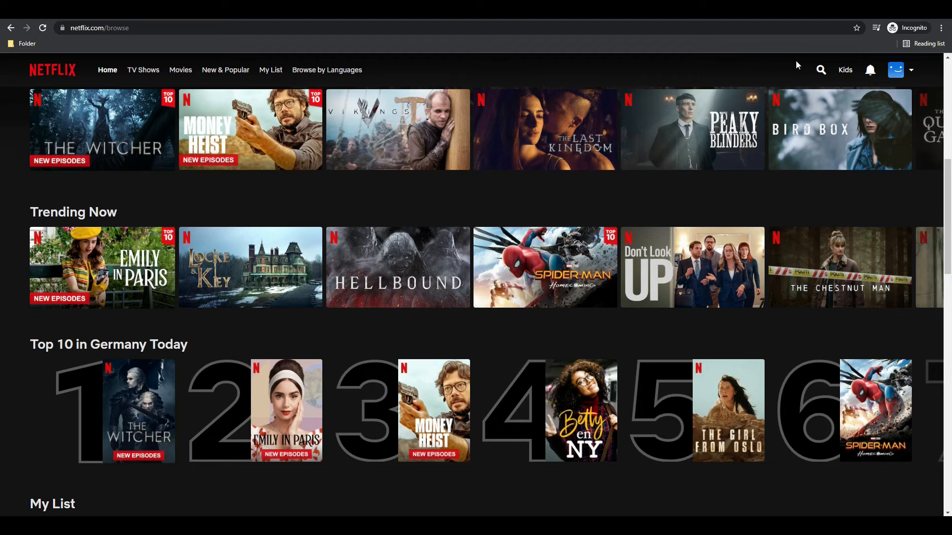
left_click(820, 70)
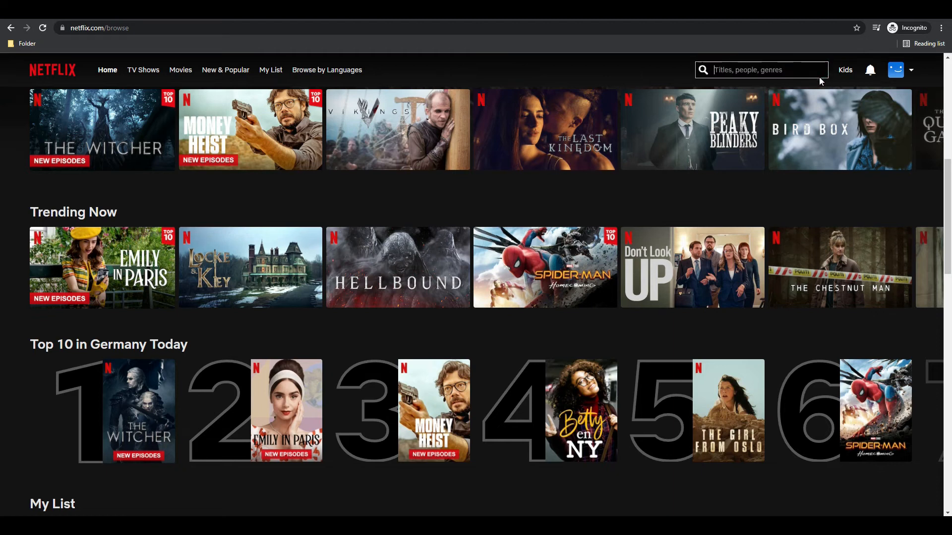
Step: Search Netflix for 'grinch', with How the Grinch Stole Christmas listed first
type("grinch")
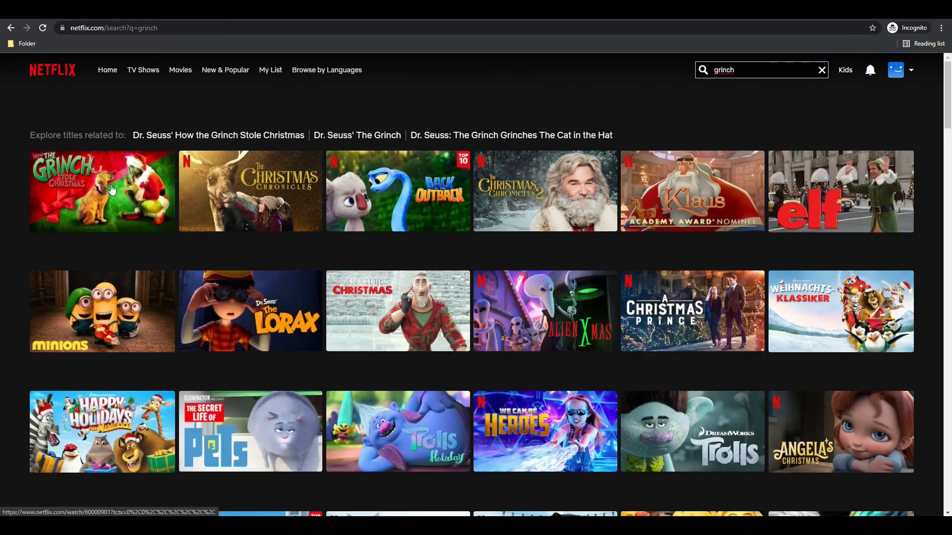
mouse_move(111, 189)
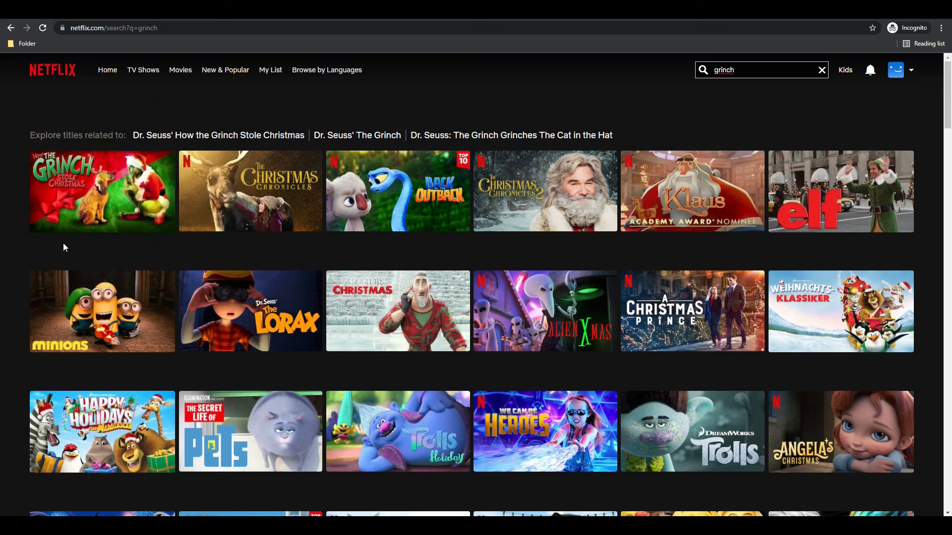
mouse_move(208, 256)
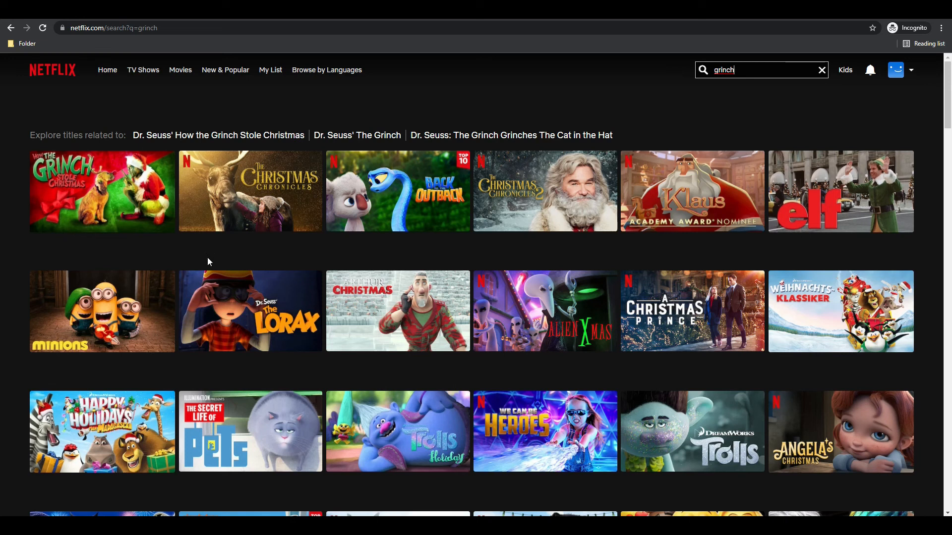
mouse_move(196, 244)
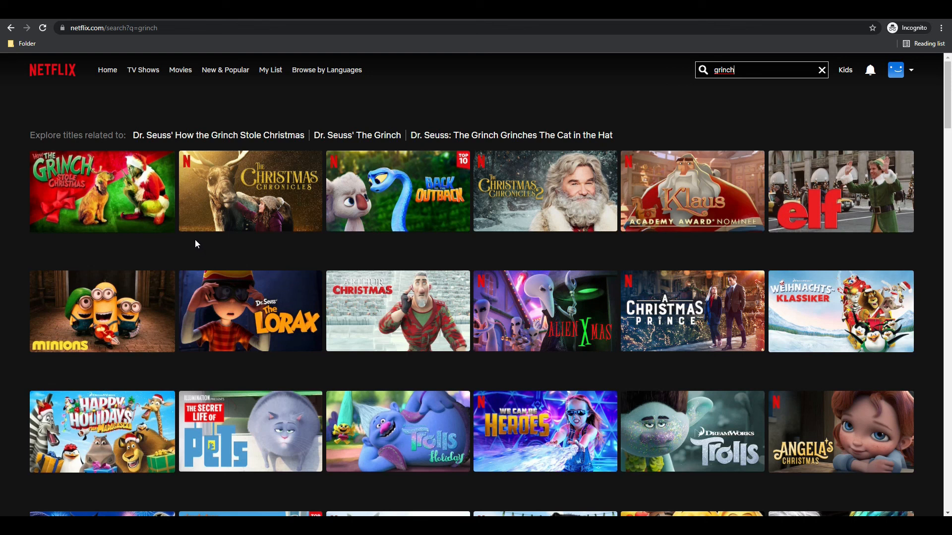
mouse_move(345, 477)
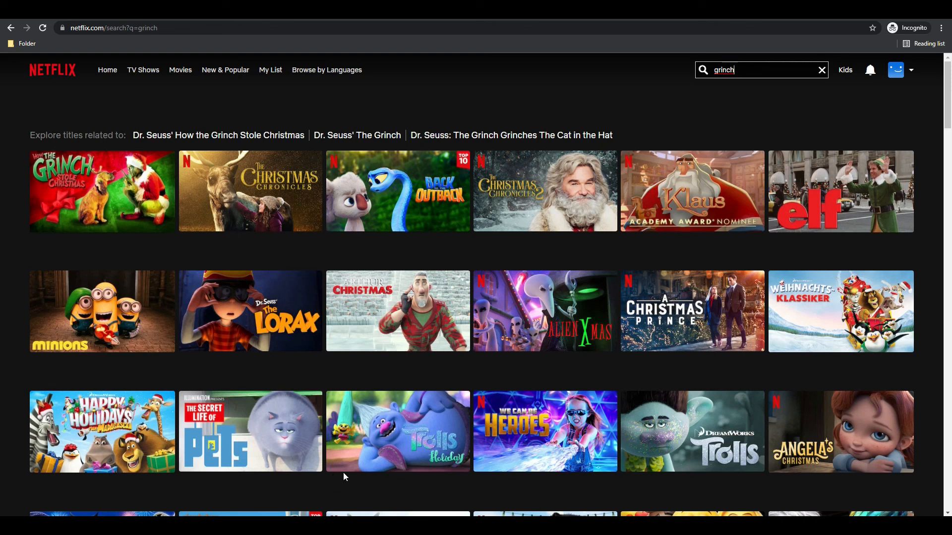